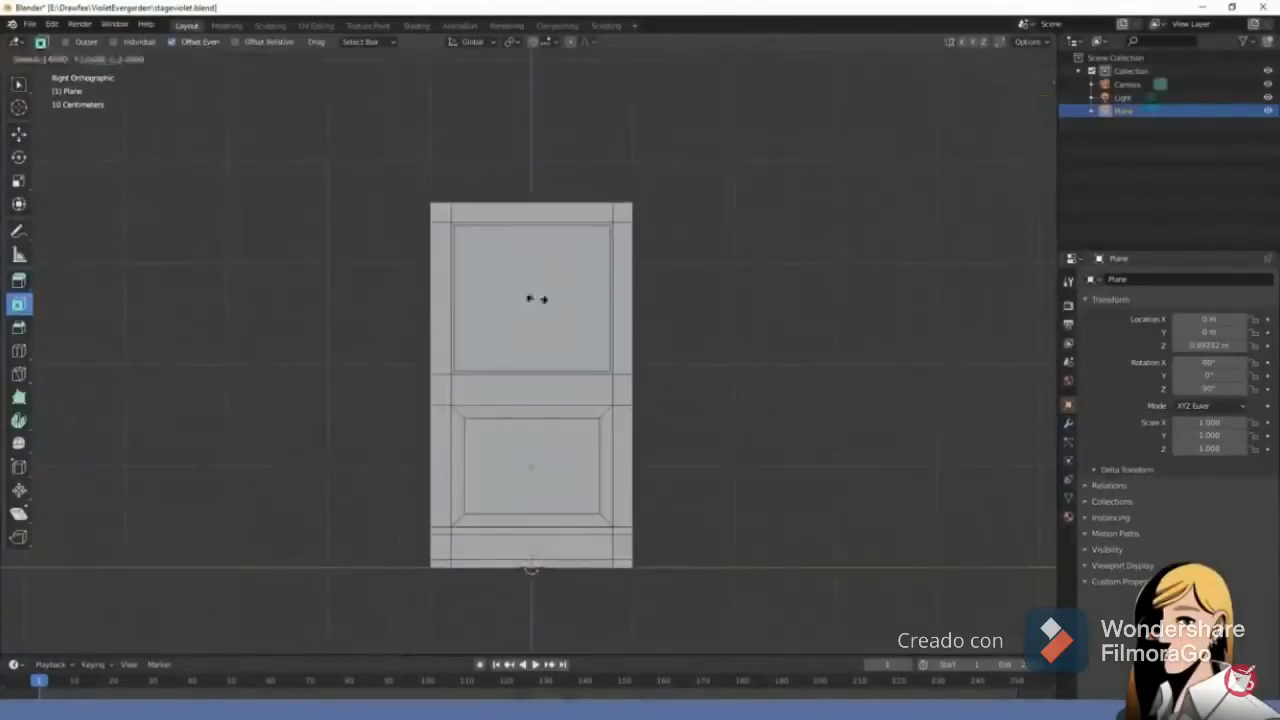
Switch modes with Tab to work on the door's upper window grid
{"action": "key", "text": "Tab"}
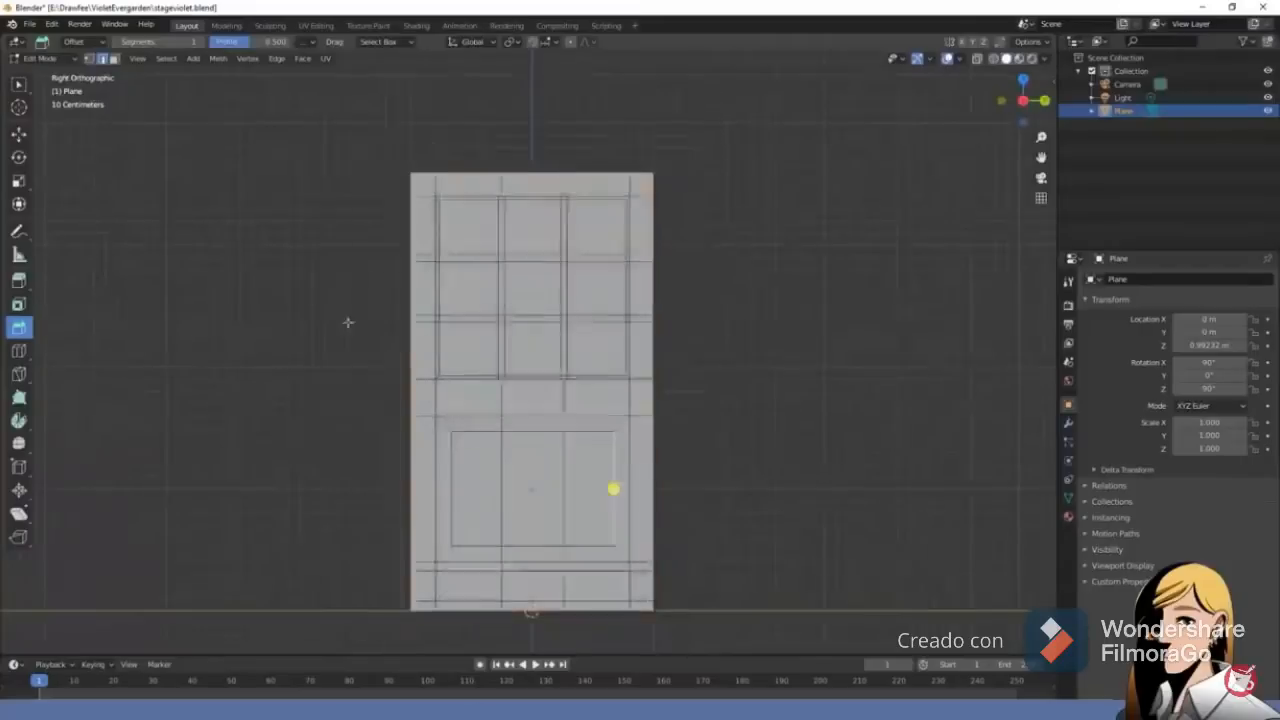